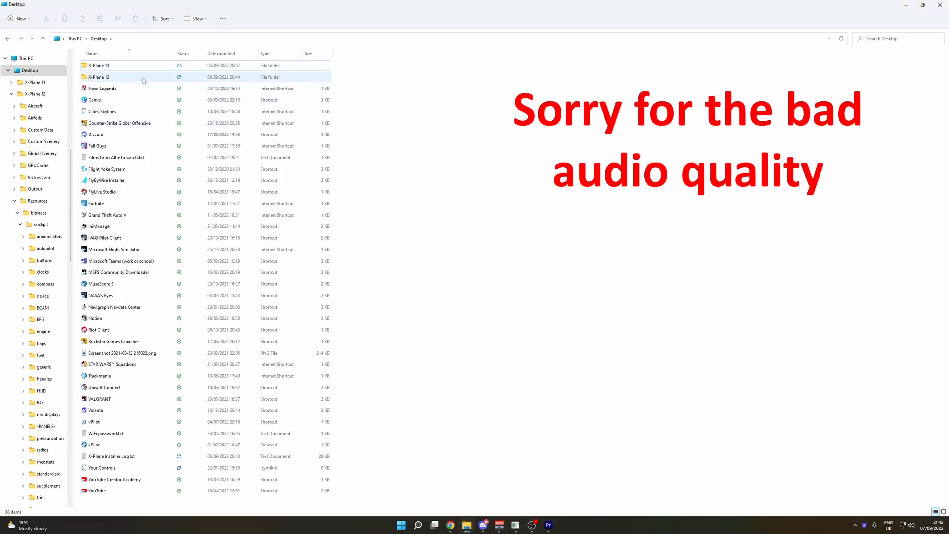
Step: Go into X-Plane 11's Output logbooks folder containing X-Plane Pilot.txt
{"action": "left_click", "coordinate": [100, 65]}
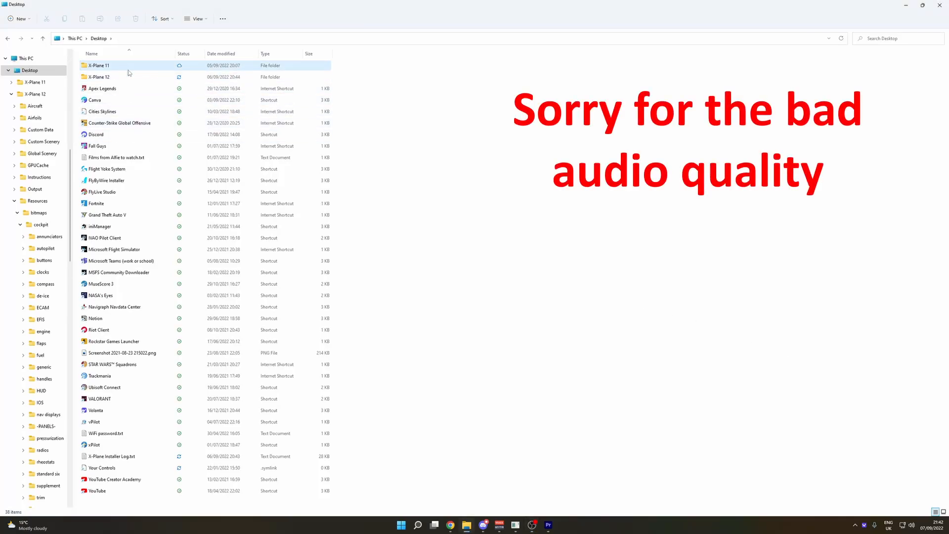
{"action": "mouse_move", "coordinate": [99, 65]}
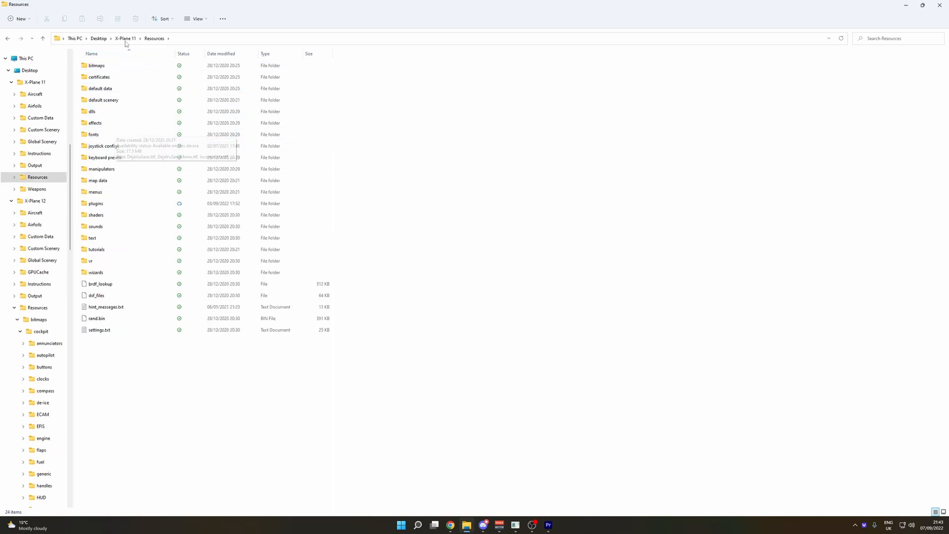
{"action": "left_click", "coordinate": [35, 165]}
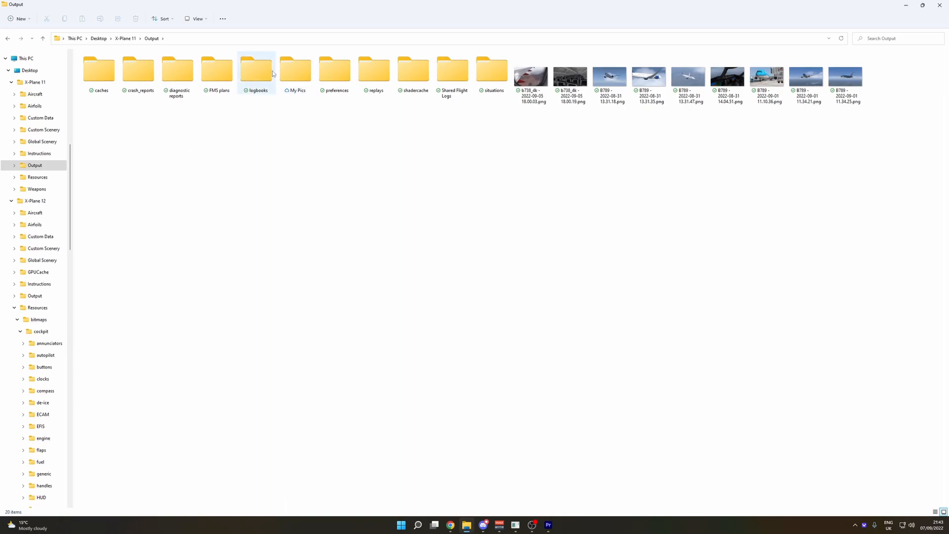
{"action": "double_click", "coordinate": [257, 68]}
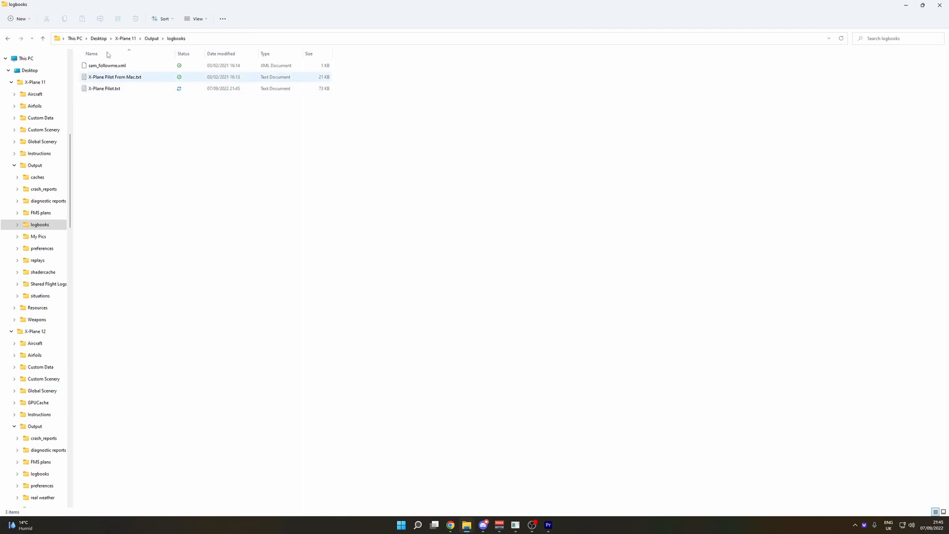
Step: Rename X-Plane Pilot.txt to 'X-Plane Pilot from x-plane 11.txt' and cut it
{"action": "right_click", "coordinate": [104, 88]}
{"action": "type", "text": " from x-plane 11"}
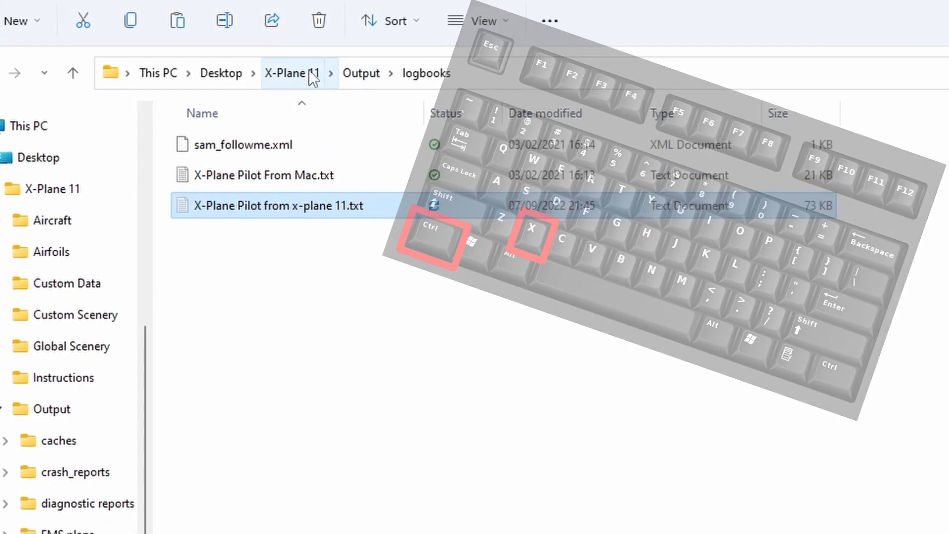
Step: Paste the renamed logbook into X-Plane 12's Output logbooks folder
{"action": "left_click", "coordinate": [288, 73]}
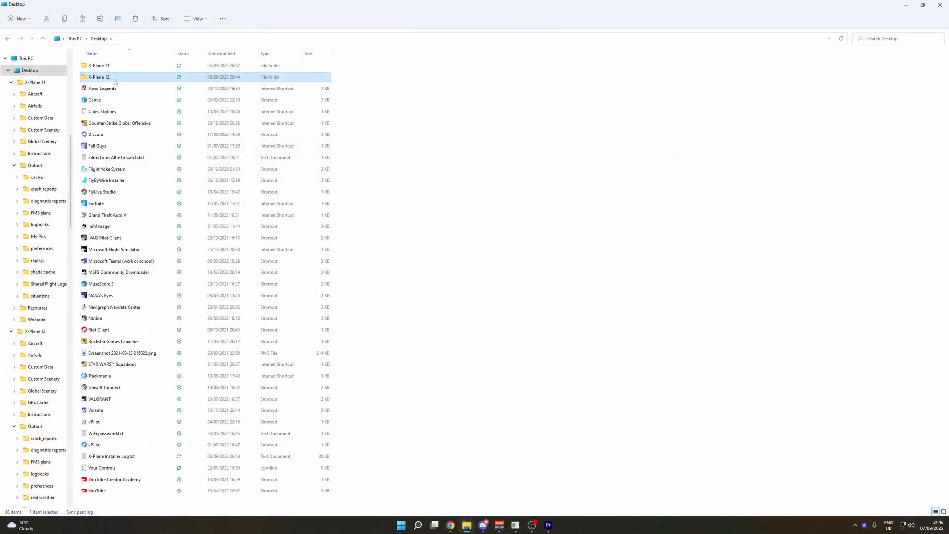
{"action": "double_click", "coordinate": [99, 77]}
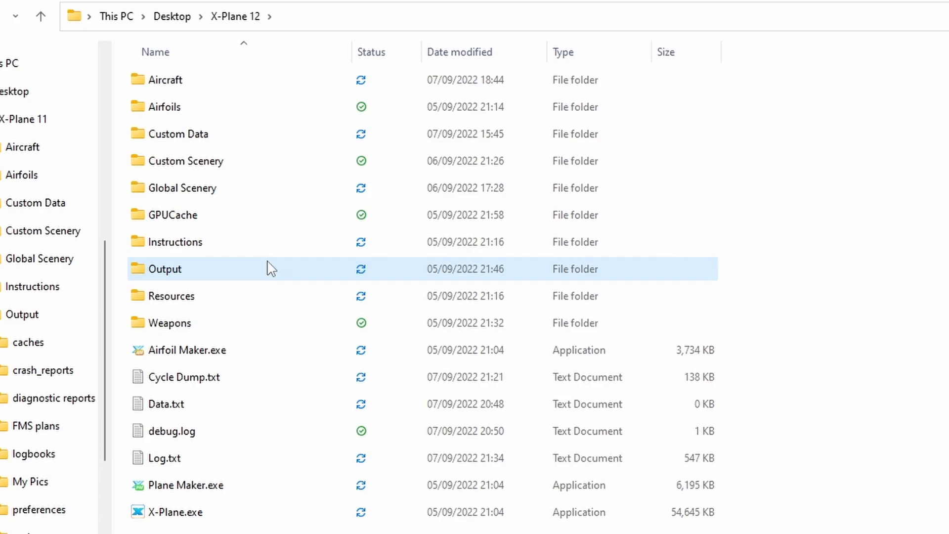
{"action": "double_click", "coordinate": [164, 269]}
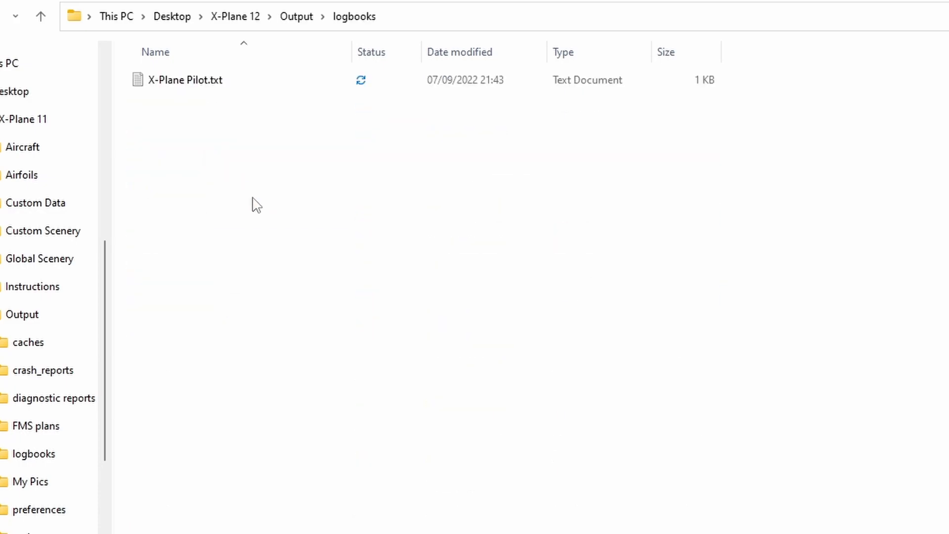
{"action": "key", "text": "ctrl+v"}
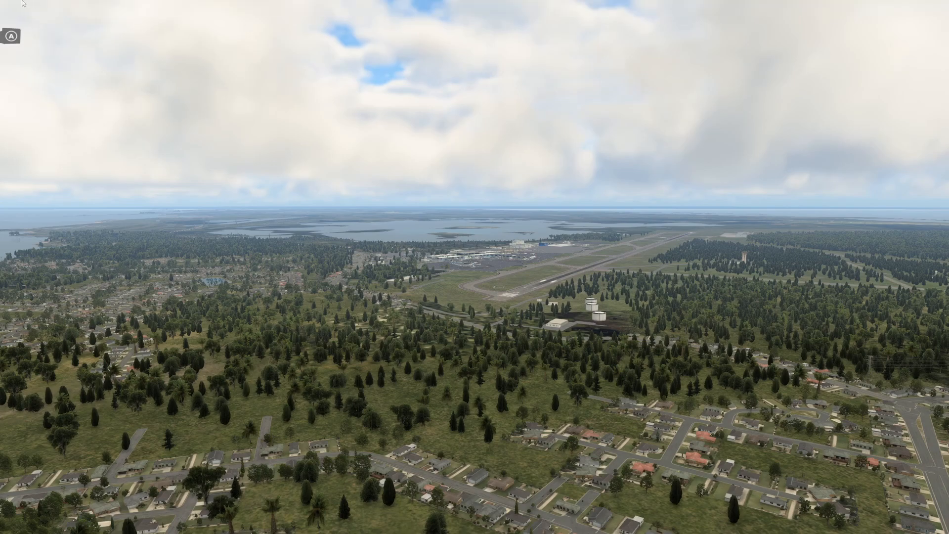
Step: Show X-Plane 12's Logbook window via the File menu, listing 372 landings and 449.6 hours
{"action": "left_click", "coordinate": [8, 5]}
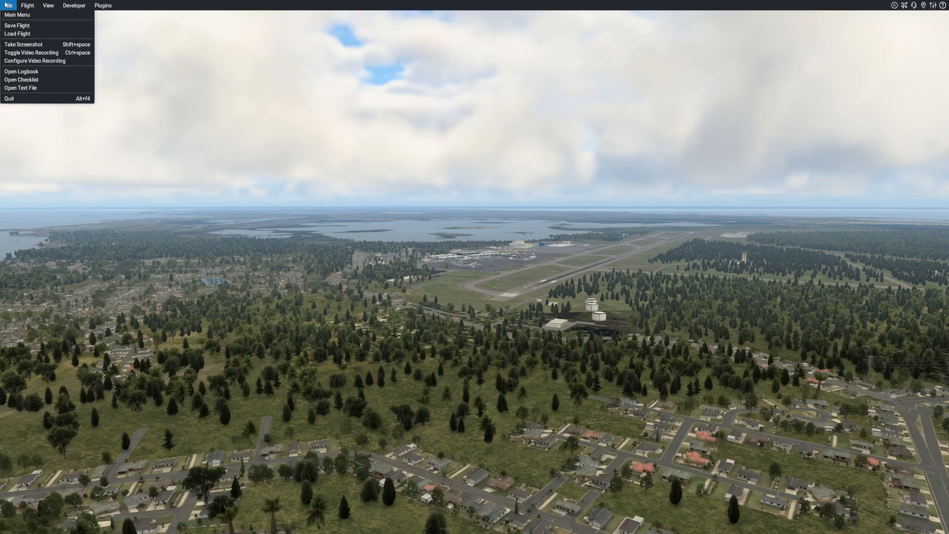
{"action": "left_click", "coordinate": [20, 70]}
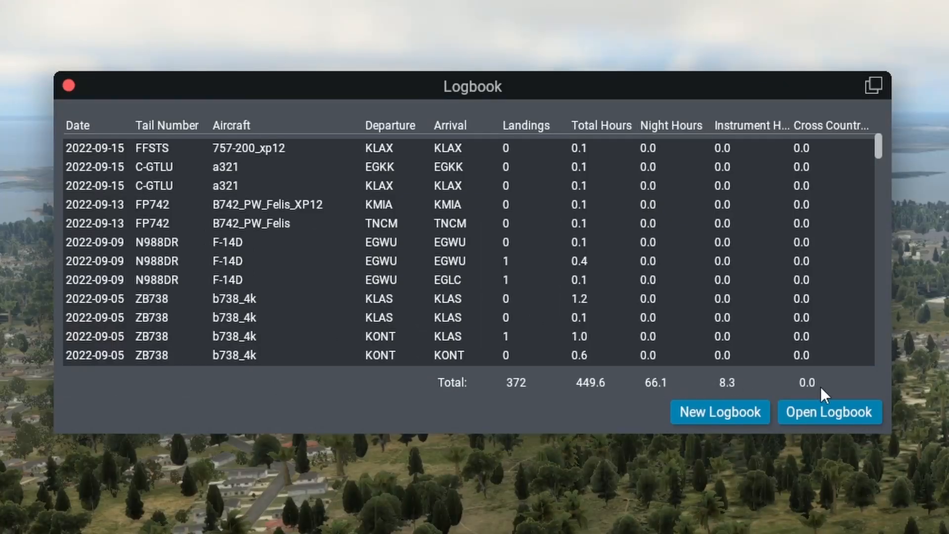
{"action": "mouse_move", "coordinate": [832, 404]}
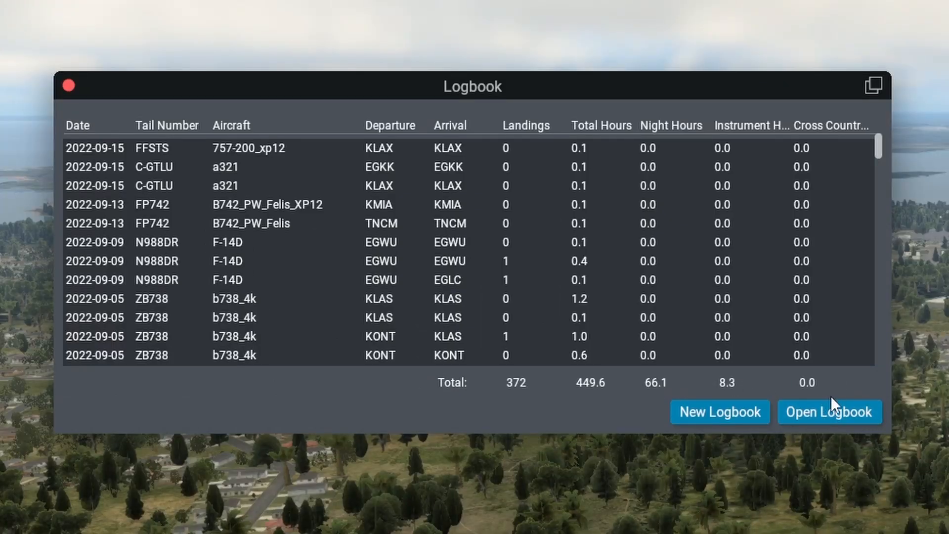
Step: Load 'X-Plane Pilot from x-plane 11.txt' into the Logbook window
{"action": "left_click", "coordinate": [828, 412]}
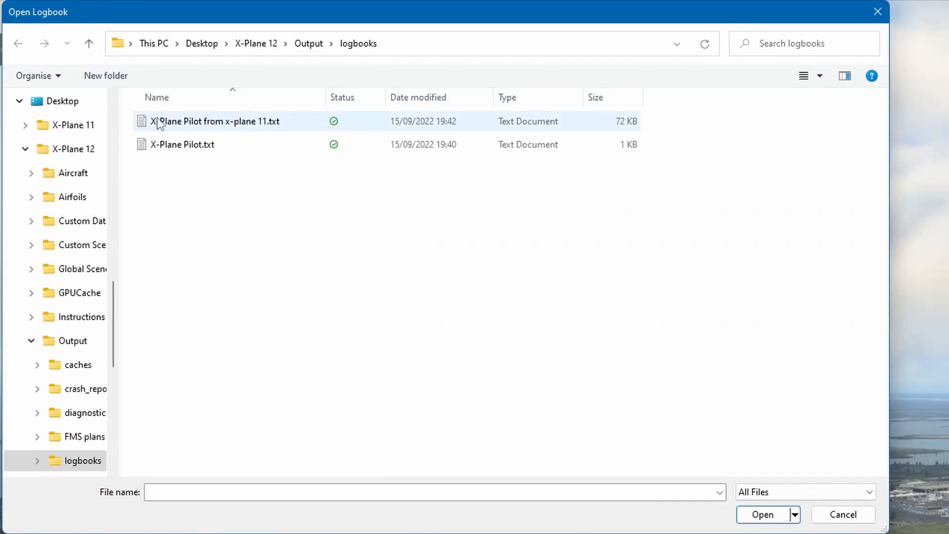
{"action": "mouse_move", "coordinate": [239, 127]}
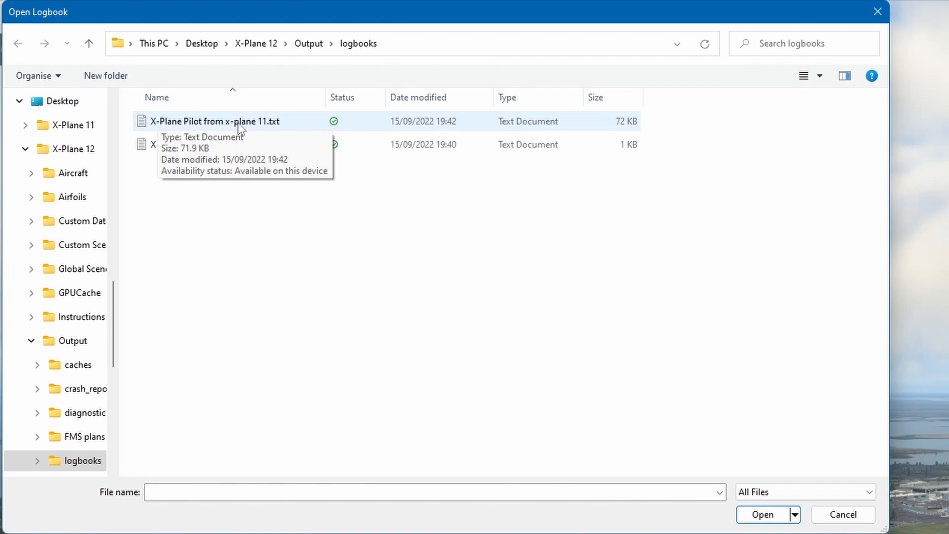
{"action": "mouse_move", "coordinate": [459, 249]}
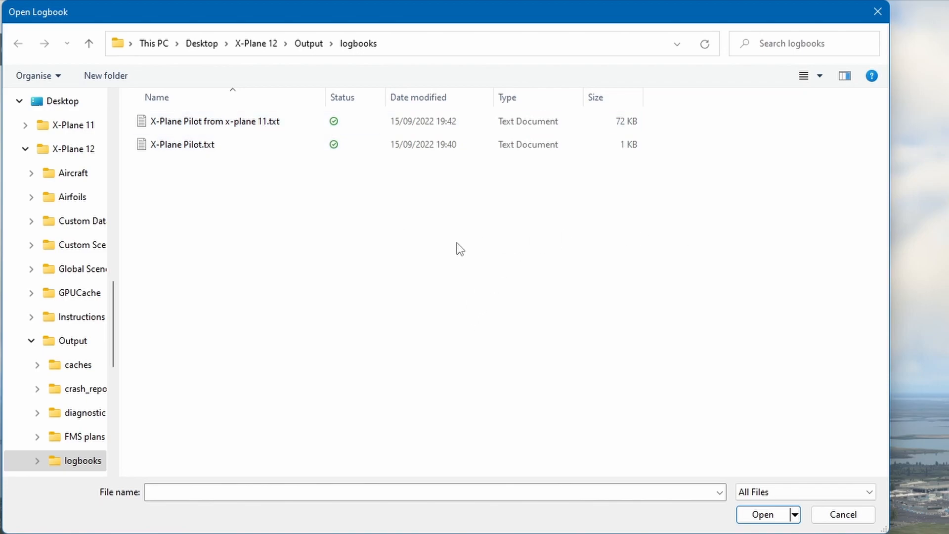
{"action": "left_click", "coordinate": [214, 121]}
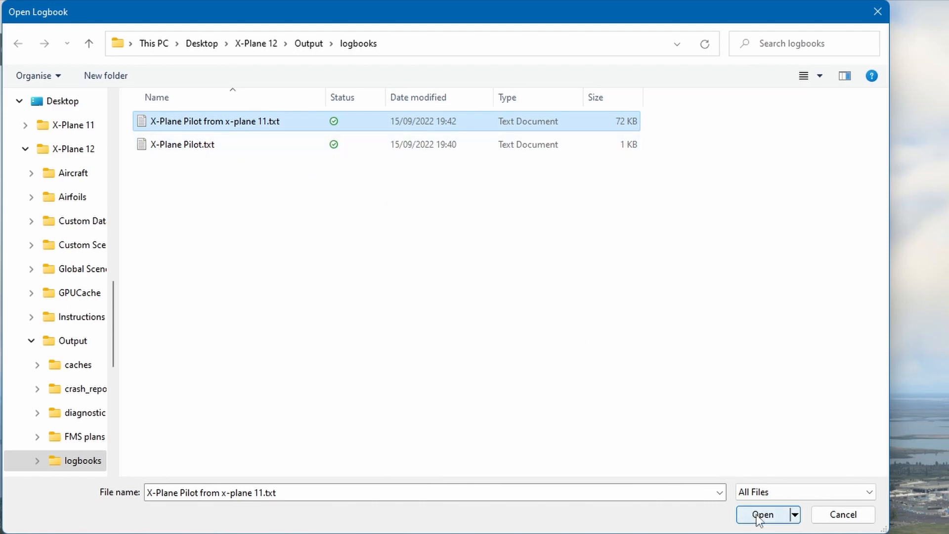
{"action": "left_click", "coordinate": [762, 515]}
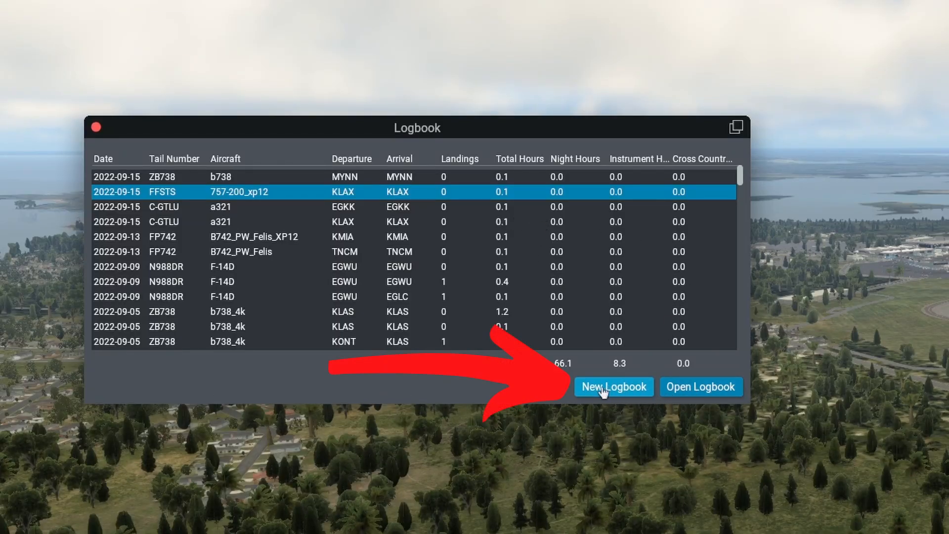
Step: Load X-Plane 12's own X-Plane Pilot.txt (nine flights, 1.5 hours), then reopen the picker
{"action": "left_click", "coordinate": [613, 386]}
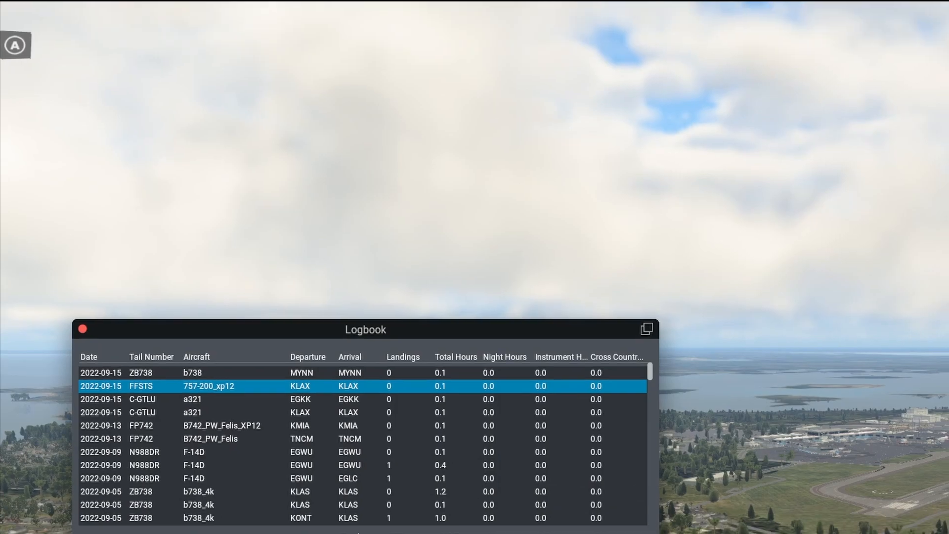
{"action": "left_click", "coordinate": [646, 329]}
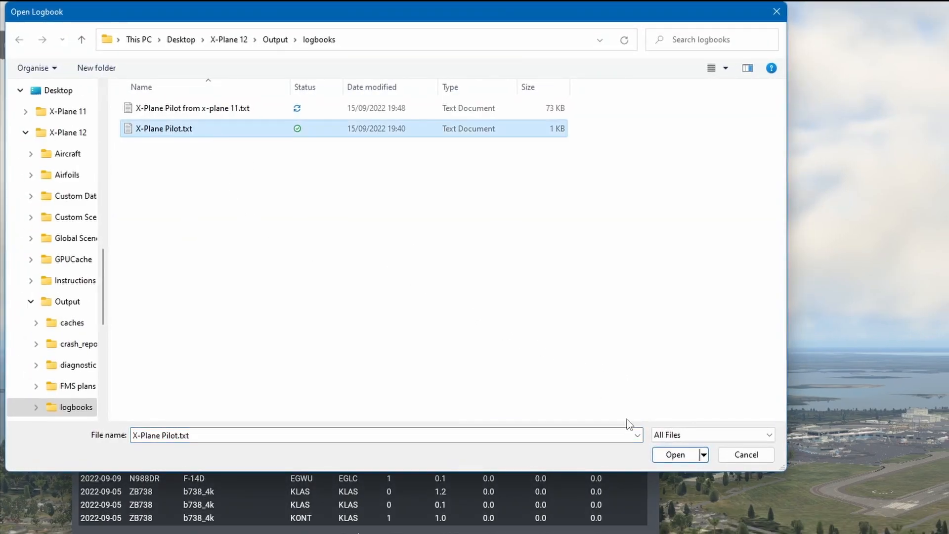
{"action": "left_click", "coordinate": [675, 455]}
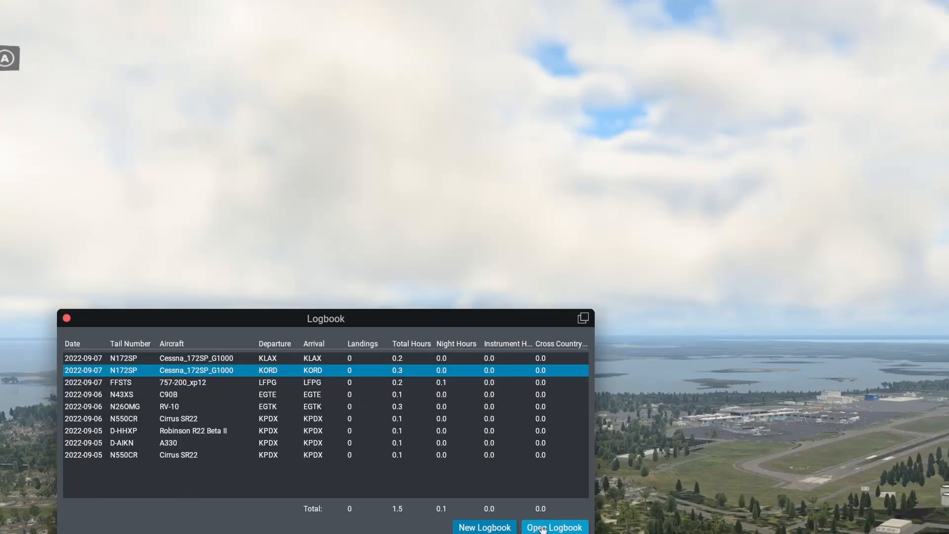
{"action": "left_click", "coordinate": [552, 527]}
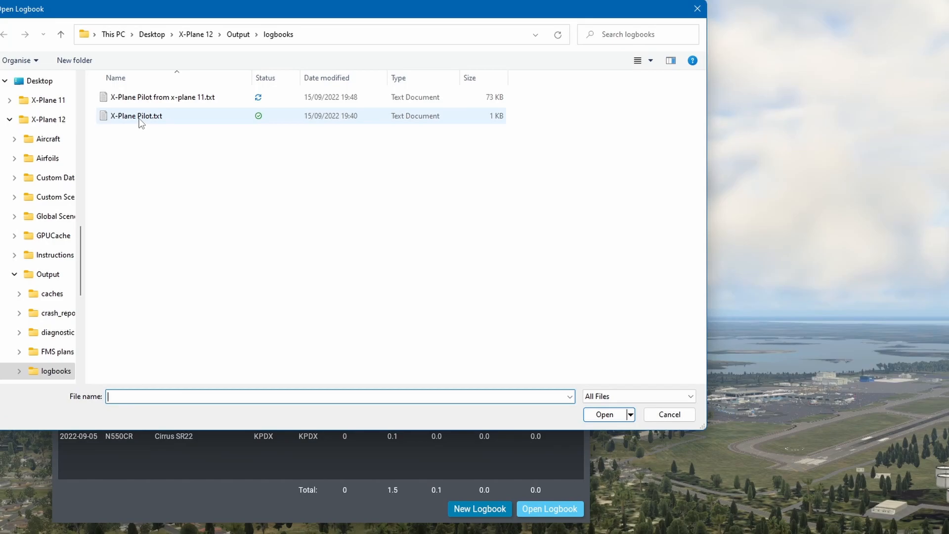
{"action": "left_click", "coordinate": [542, 146]}
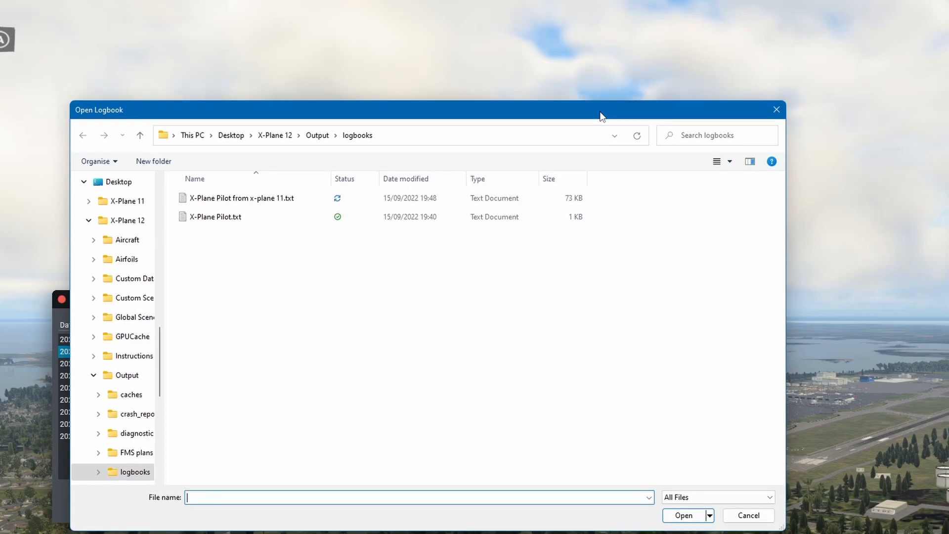
{"action": "mouse_move", "coordinate": [267, 259]}
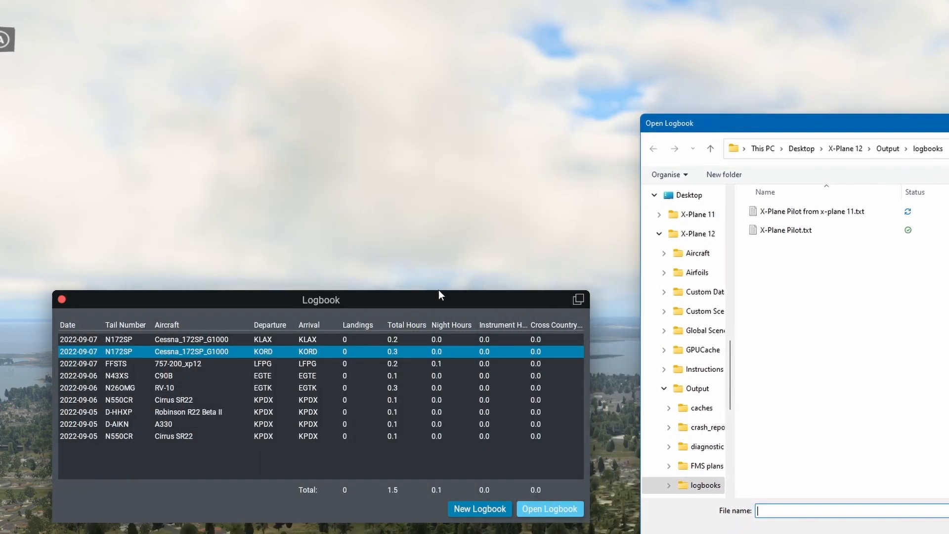
{"action": "mouse_move", "coordinate": [421, 420]}
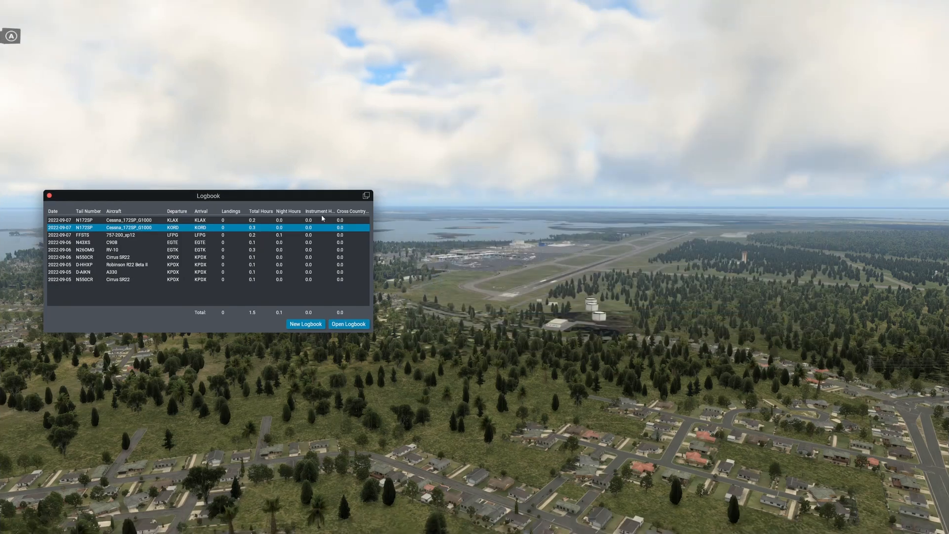
Step: Reload 'X-Plane Pilot from x-plane 11.txt', totalling 372 landings and 449.7 hours
{"action": "left_click", "coordinate": [347, 324]}
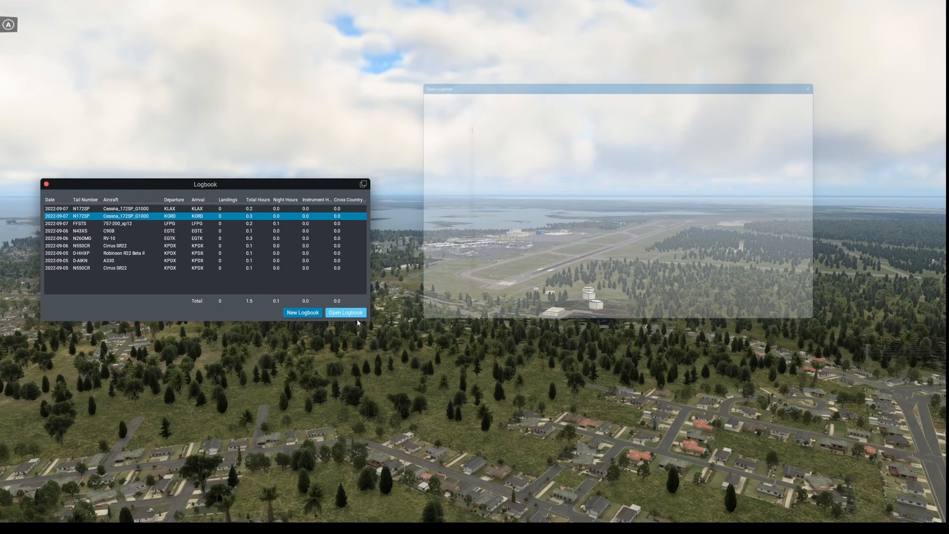
{"action": "left_click", "coordinate": [345, 312]}
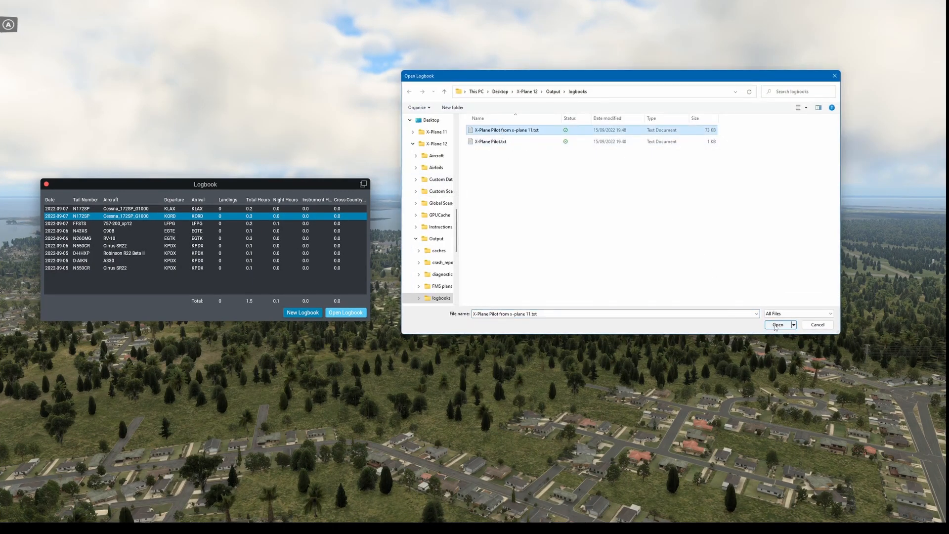
{"action": "left_click", "coordinate": [777, 324]}
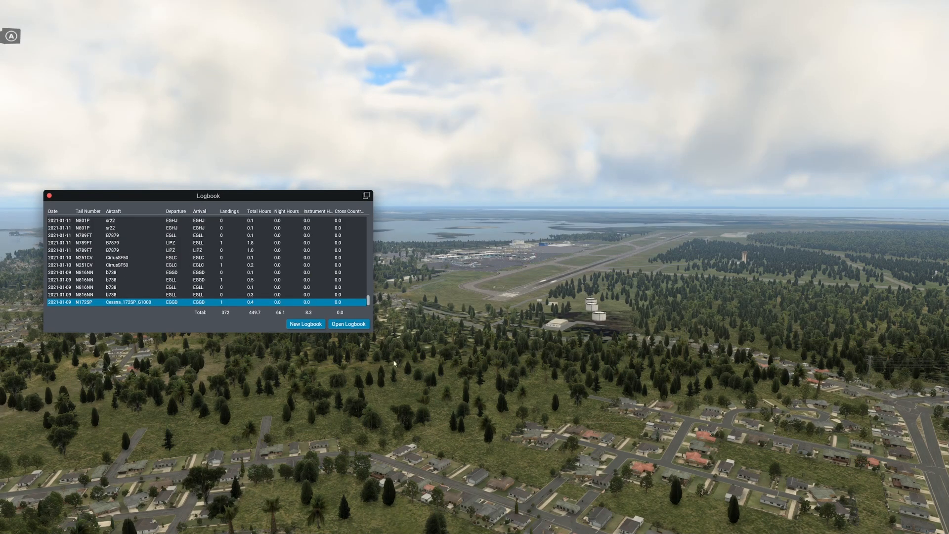
{"action": "mouse_move", "coordinate": [371, 332]}
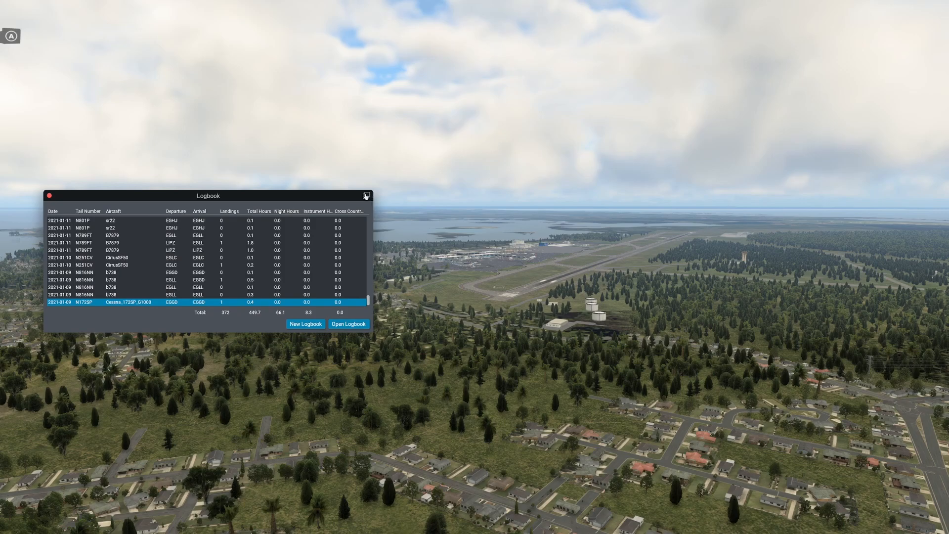
{"action": "mouse_move", "coordinate": [374, 229]}
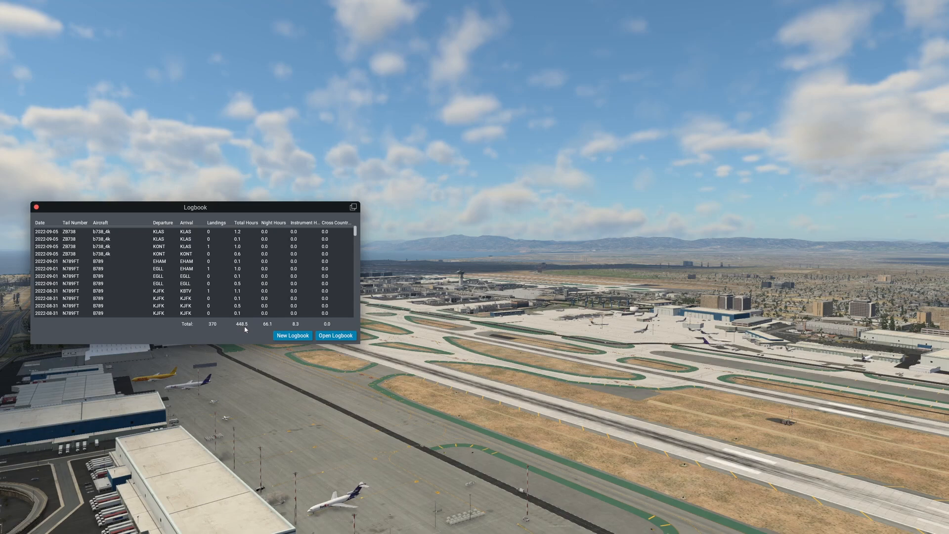
{"action": "mouse_move", "coordinate": [213, 333]}
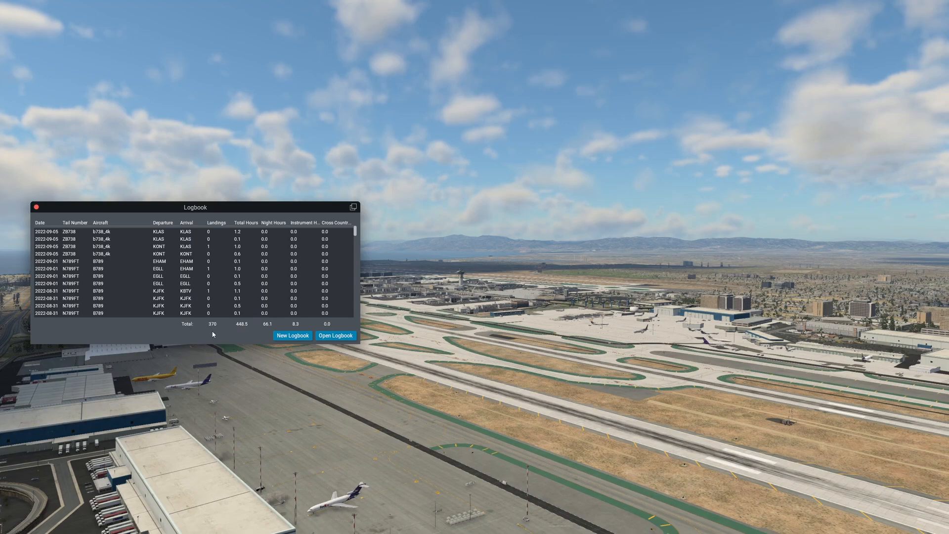
{"action": "mouse_move", "coordinate": [213, 331]}
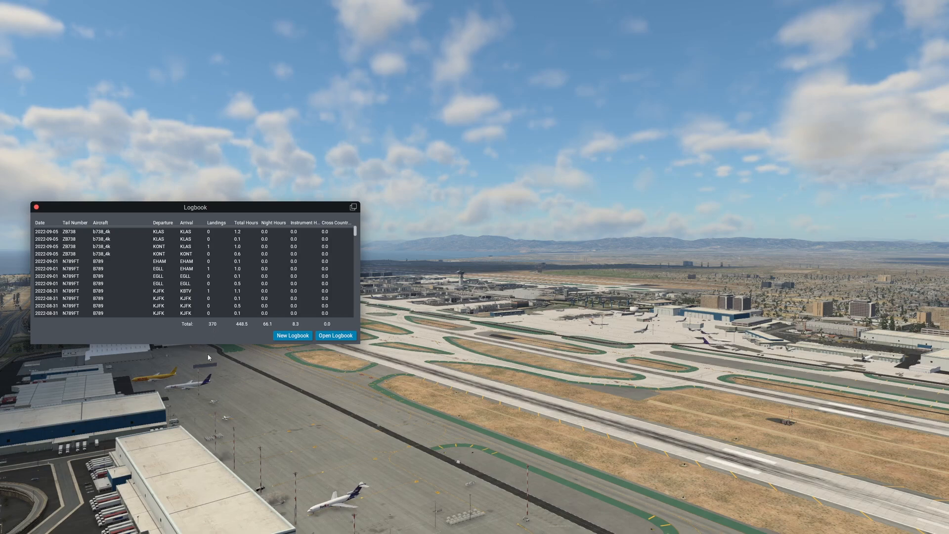
{"action": "mouse_move", "coordinate": [247, 346]}
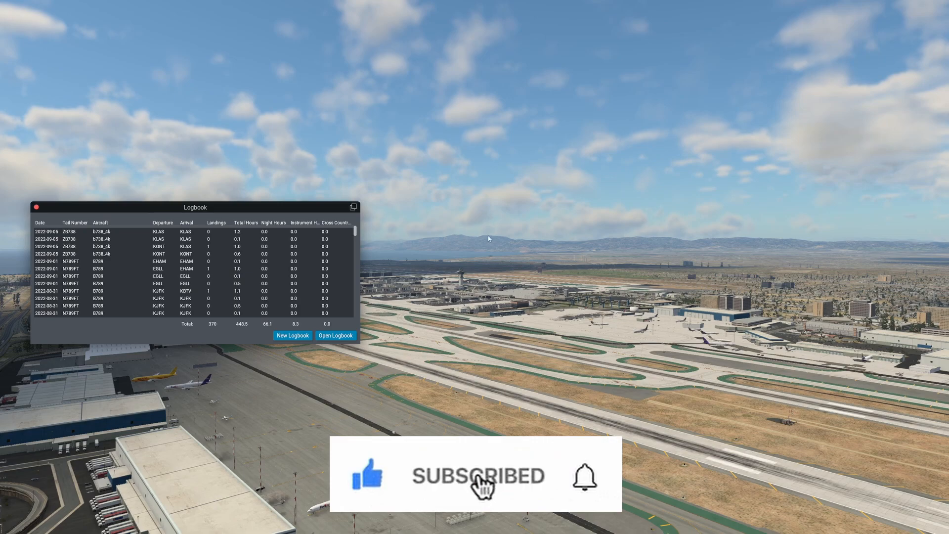
Step: Scroll the flight list back to June and May 2022 Phenom 300, A321 and Cessna entries
{"action": "left_click", "coordinate": [583, 478]}
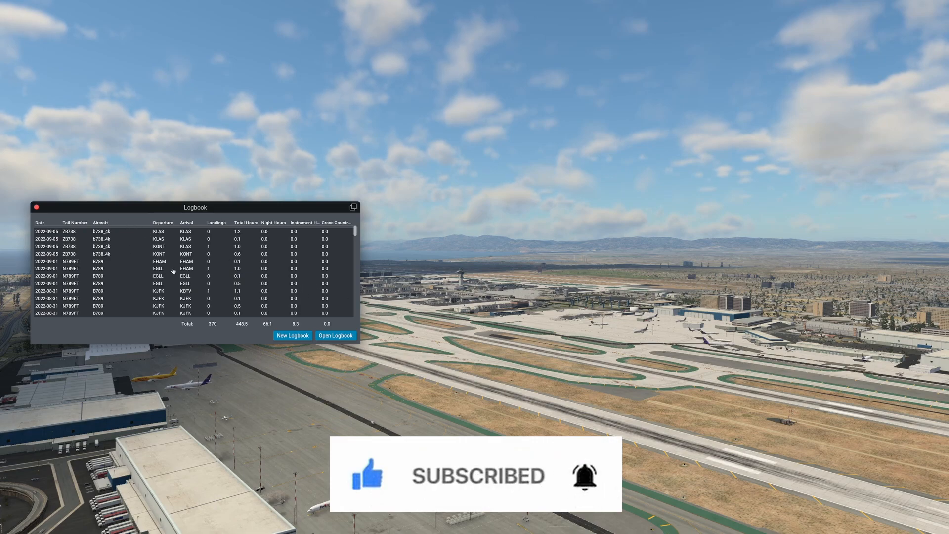
{"action": "scroll", "scroll_direction": "down", "scroll_amount": 3}
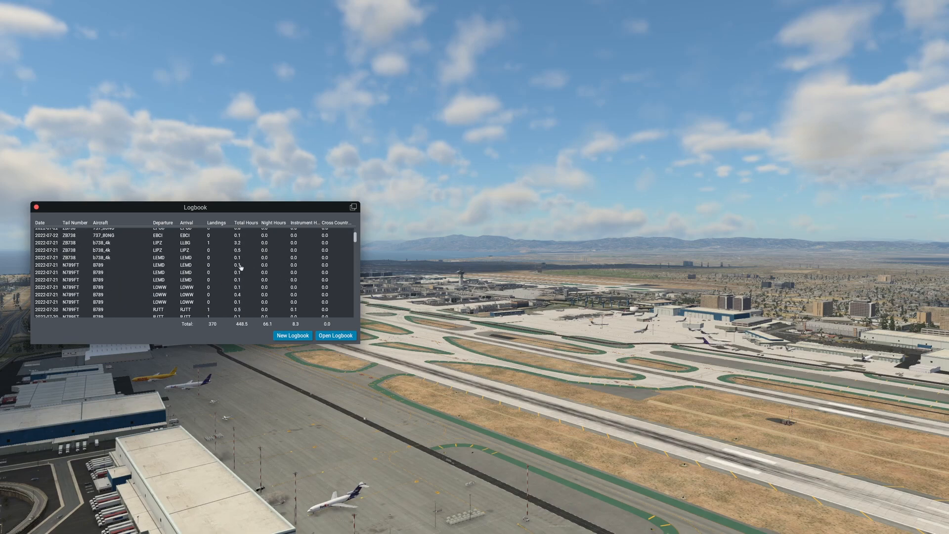
{"action": "scroll", "scroll_direction": "down", "scroll_amount": 3}
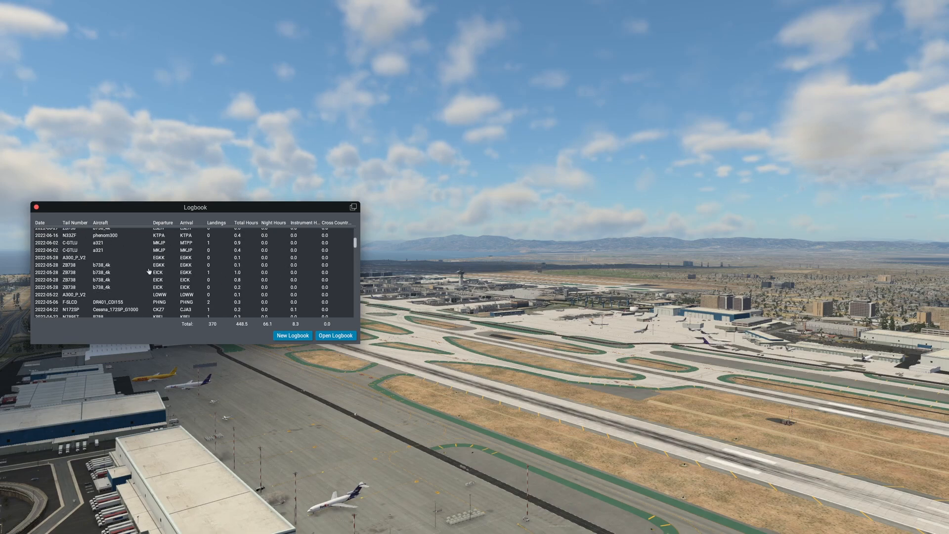